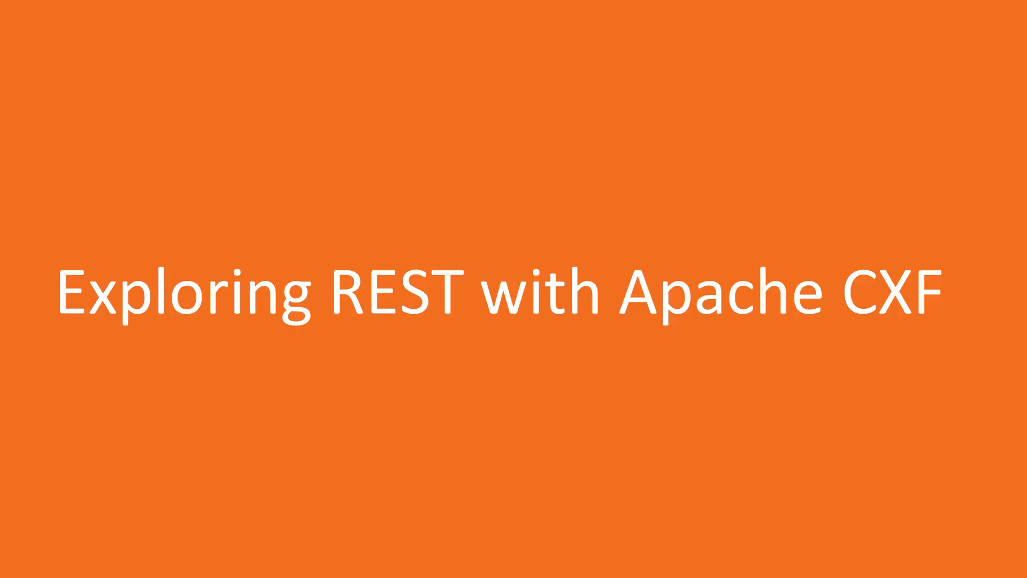
# Advance past the title slide to reach build.gradle with CXF JAX-RS and Jackson dependencies.
pyautogui.press('Right')
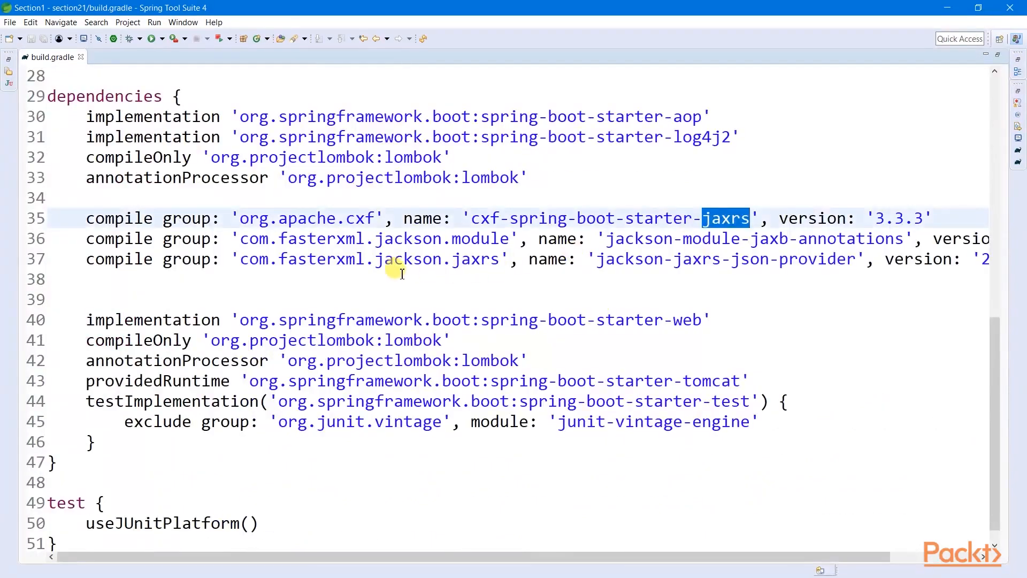
# Review the Jackson dependency lines in build.gradle before moving to application.properties.
pyautogui.click(96, 279)
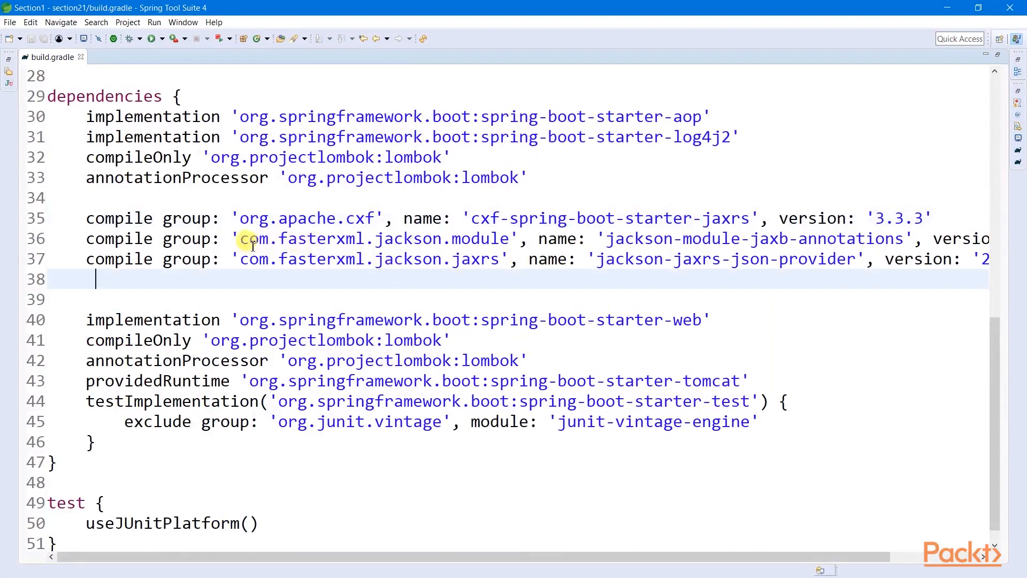
pyautogui.moveTo(246, 238); pyautogui.dragTo(488, 259)
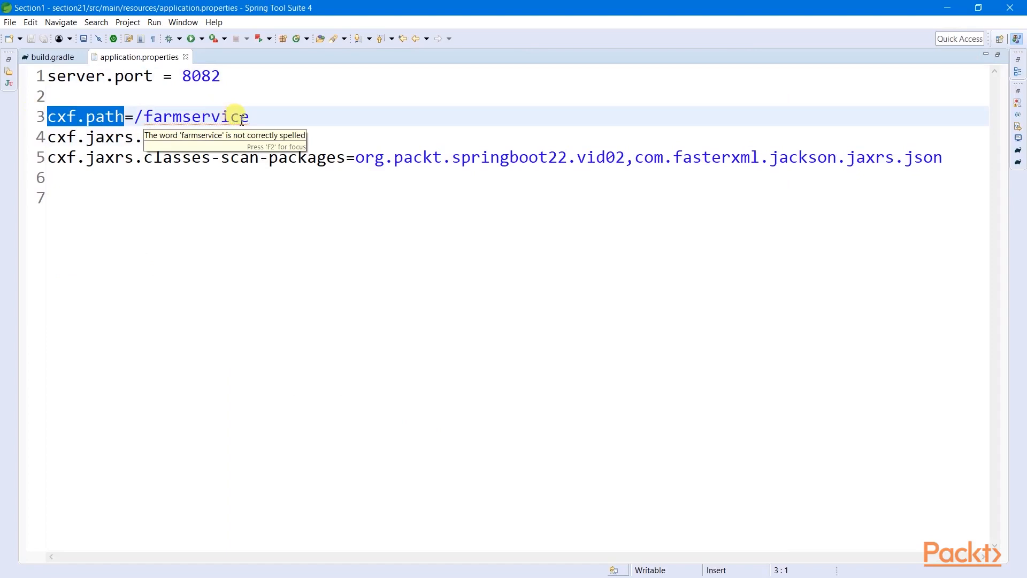
pyautogui.moveTo(262, 126)
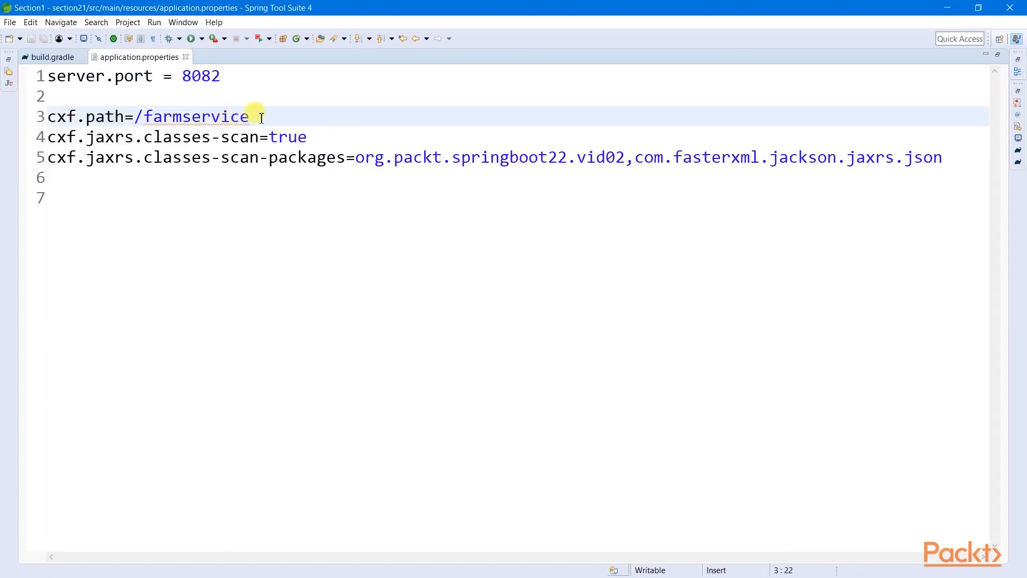
# Highlight the /farmservice cxf.path value and restore the Project Explorer and Console views.
pyautogui.doubleClick(191, 117)
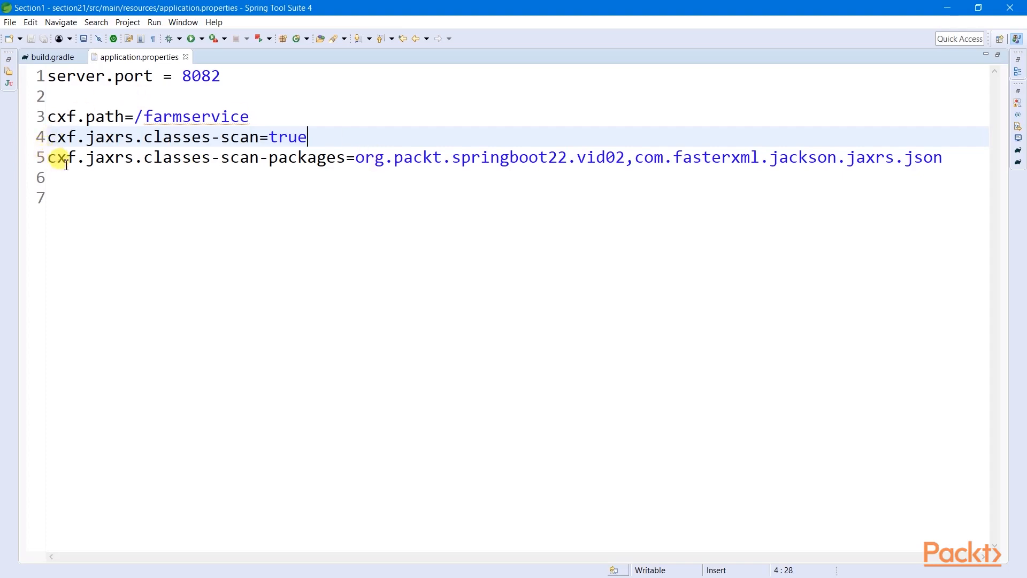
pyautogui.moveTo(241, 158)
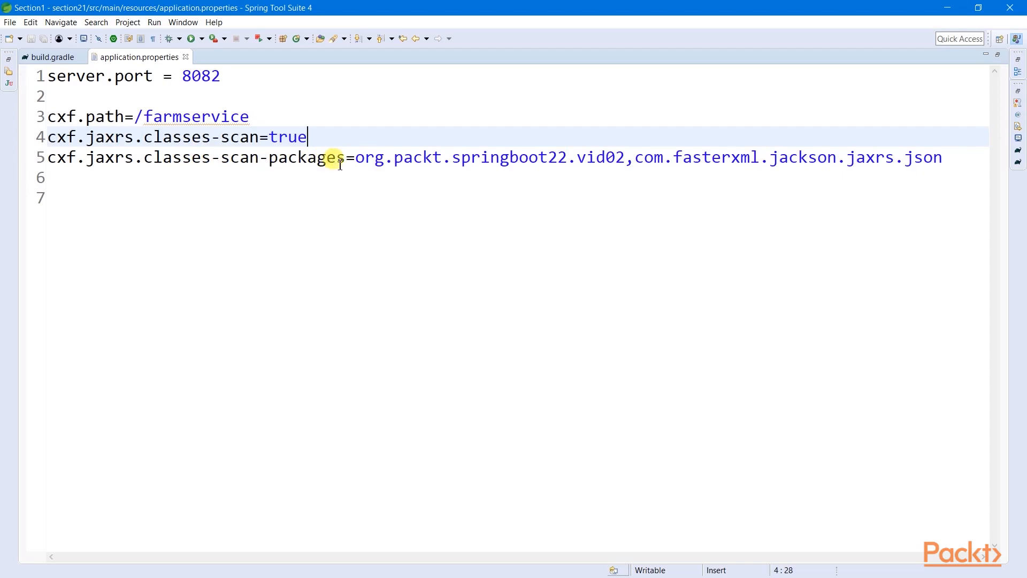
pyautogui.click(347, 157)
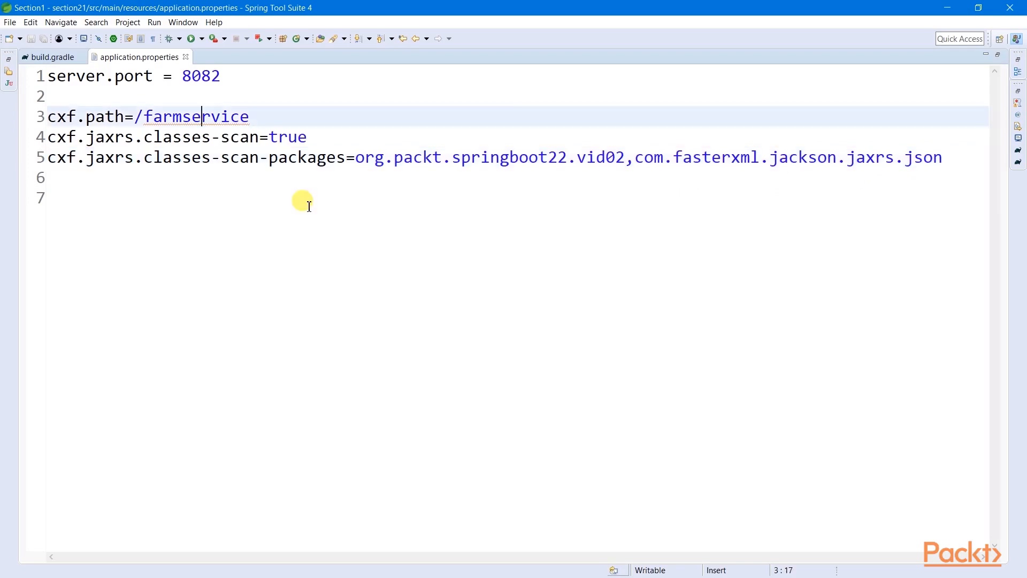
pyautogui.moveTo(156, 62)
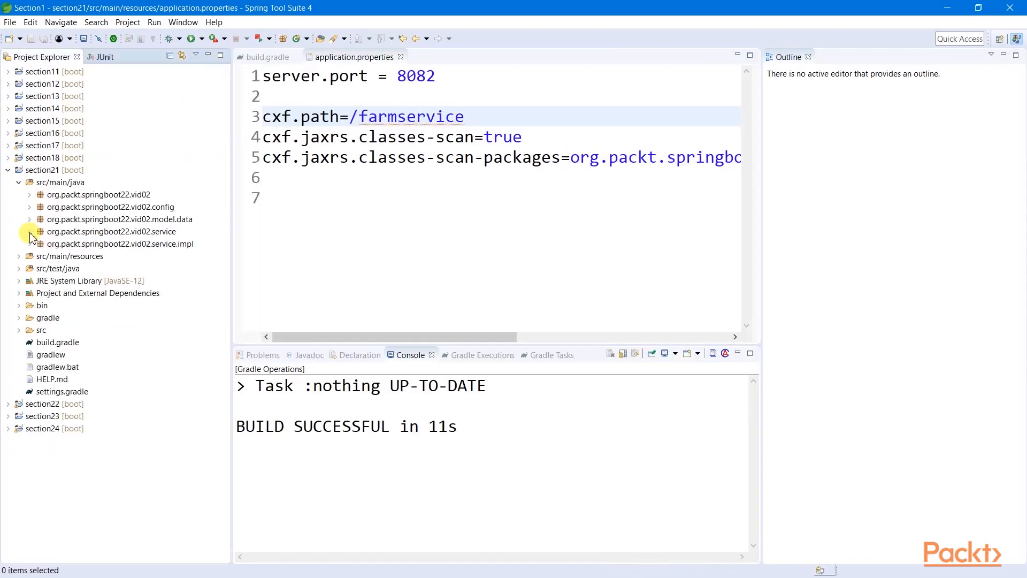
pyautogui.click(30, 231)
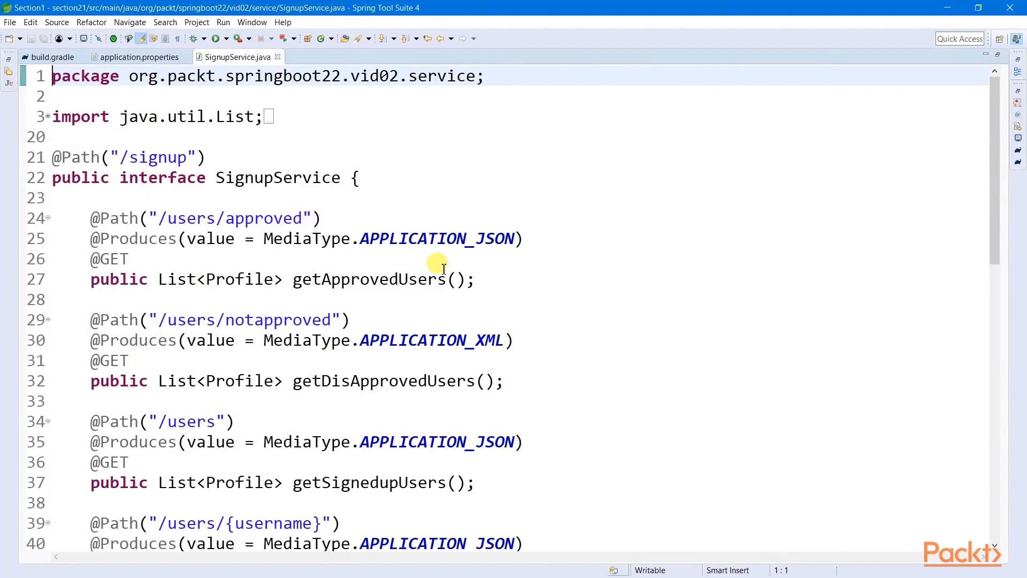
pyautogui.scroll(-3)
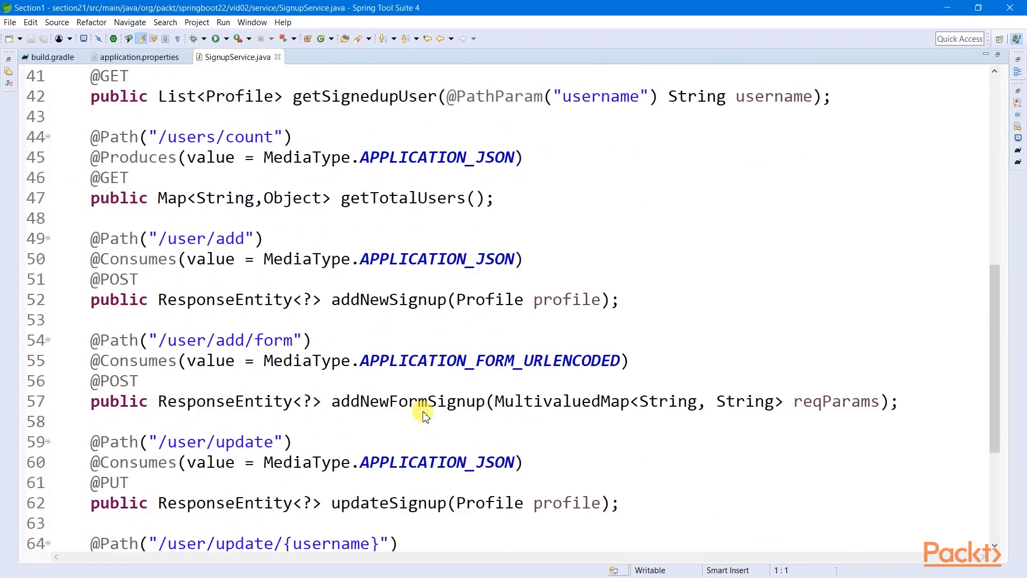
pyautogui.scroll(-3)
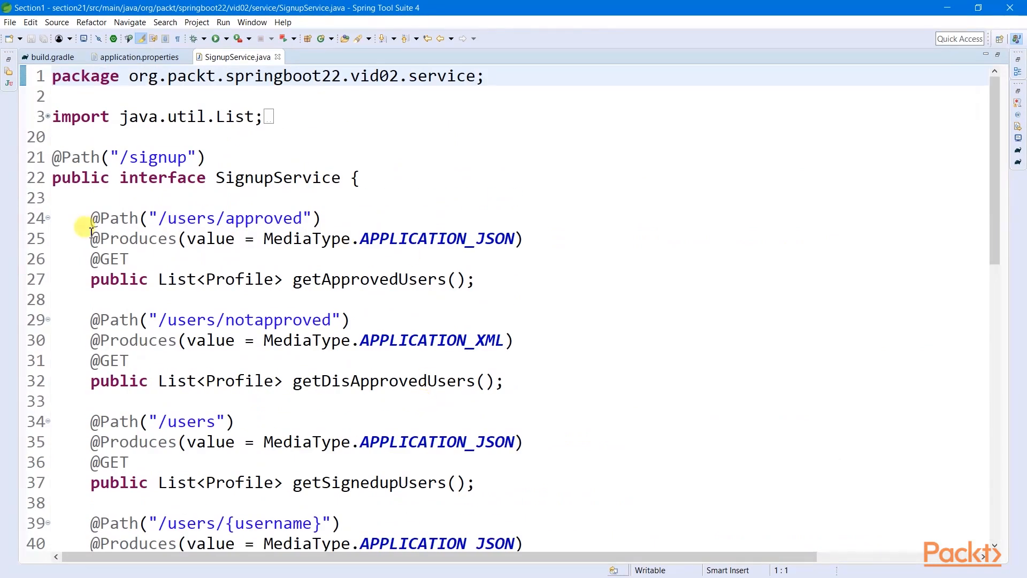
pyautogui.tripleClick(206, 218)
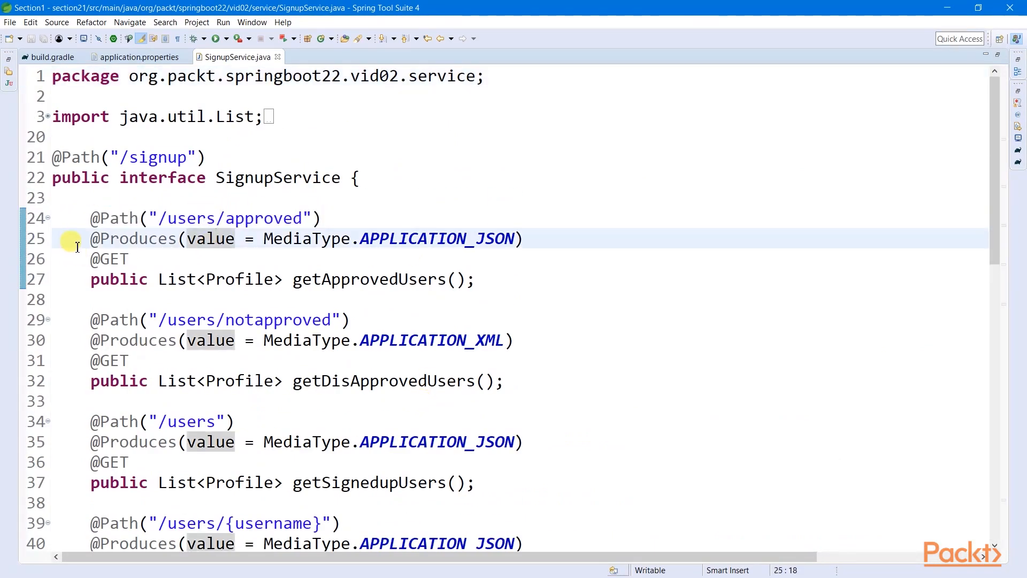
pyautogui.scroll(-3)
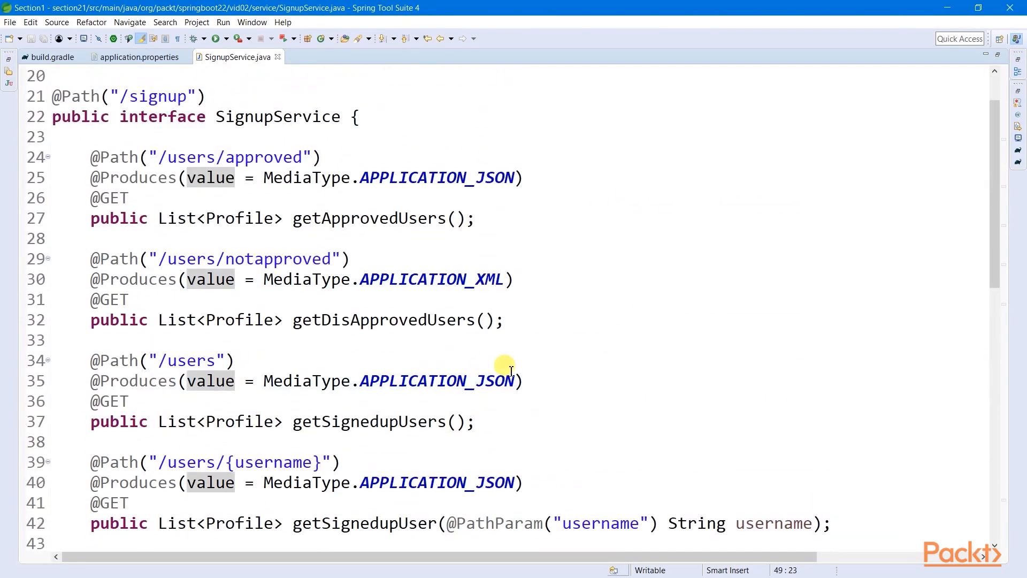
pyautogui.doubleClick(109, 198)
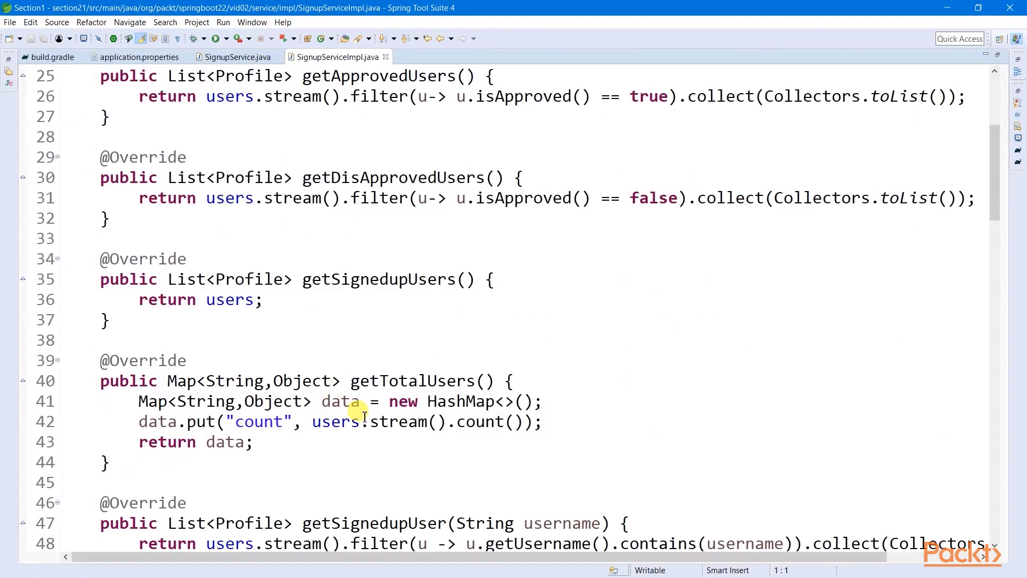
# Highlight the Profile type in getSignedupUser and the GET annotation of getApprovedUsers in the interface.
pyautogui.doubleClick(249, 279)
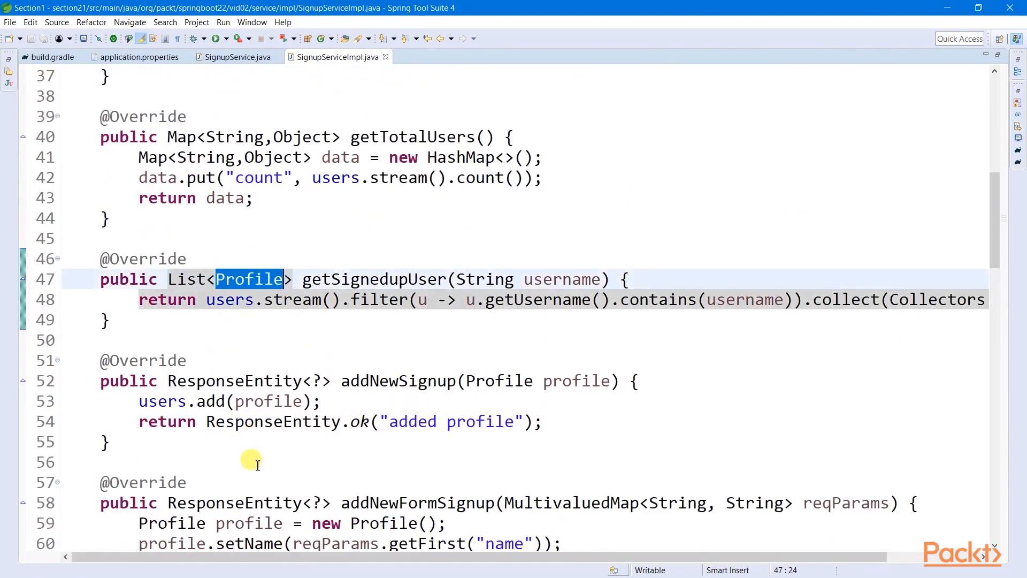
pyautogui.click(237, 57)
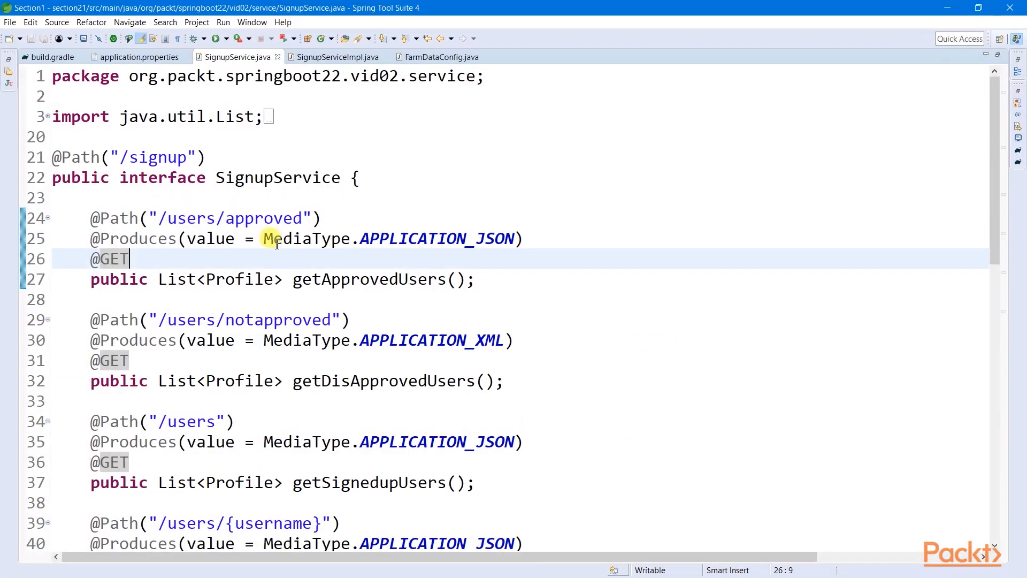
pyautogui.doubleClick(109, 258)
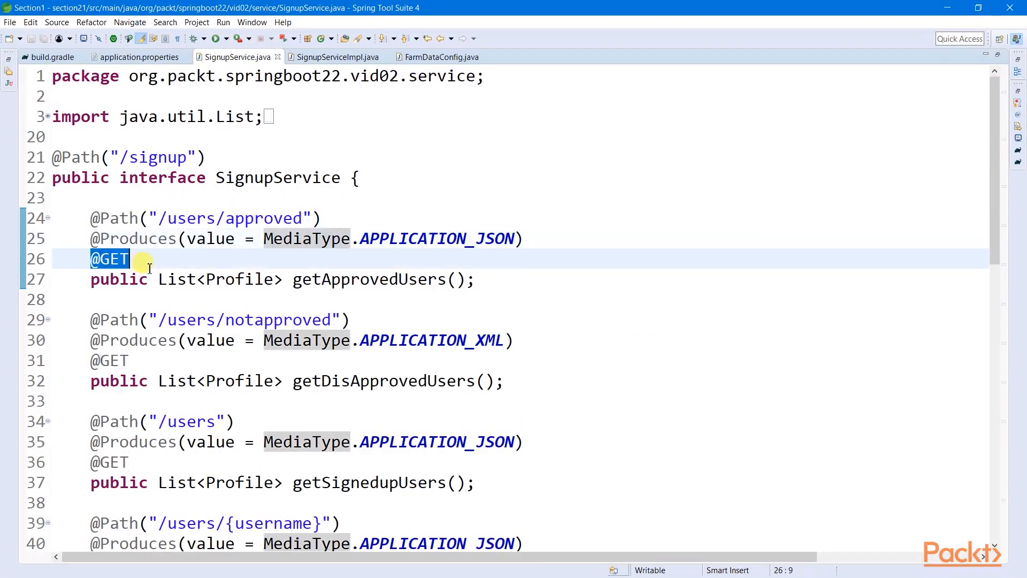
pyautogui.moveTo(192, 239)
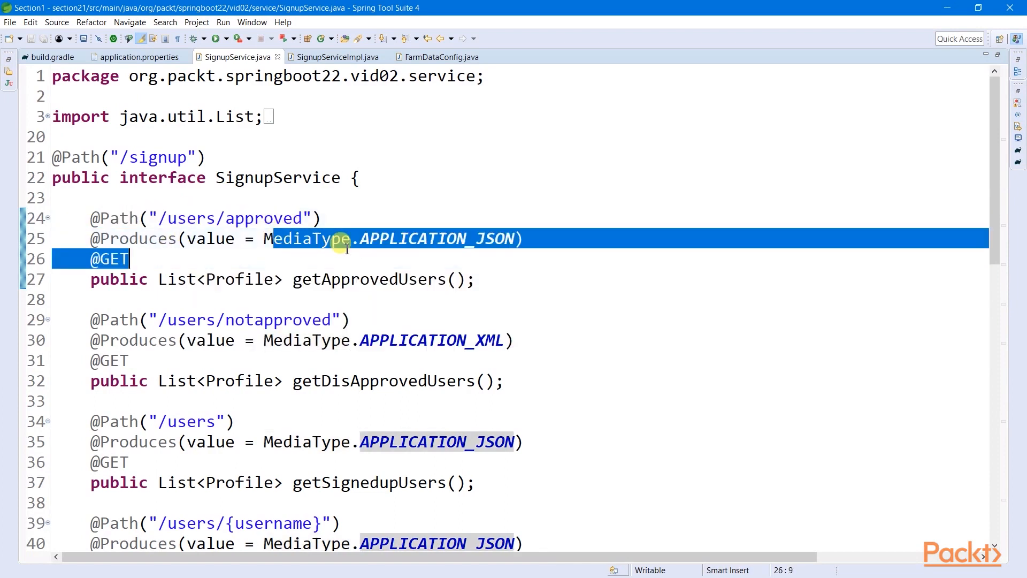
pyautogui.click(339, 57)
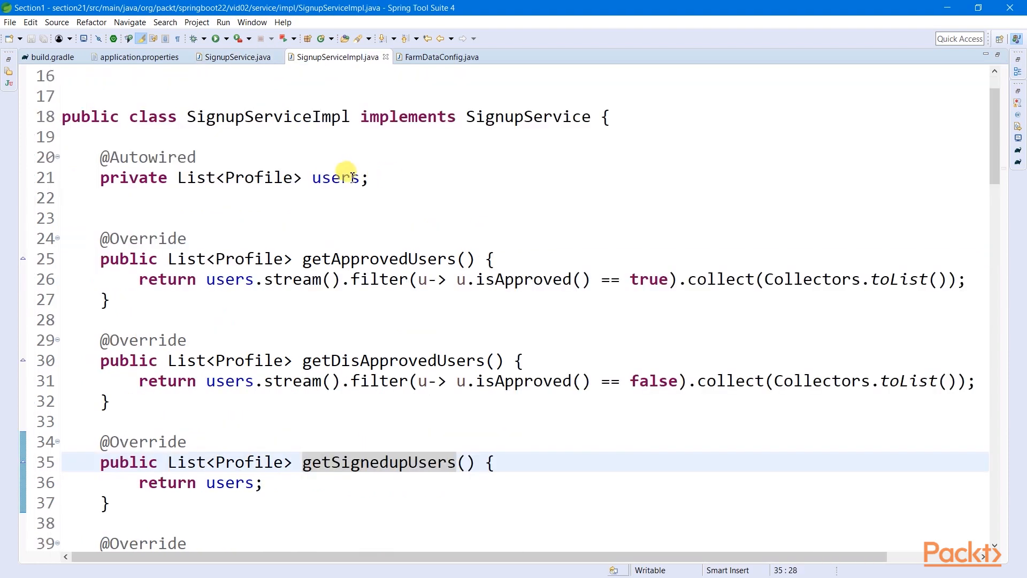
# Show the autowired users list in SignupServiceImpl and its source in FarmDataConfig.
pyautogui.moveTo(101, 156); pyautogui.dragTo(370, 178)
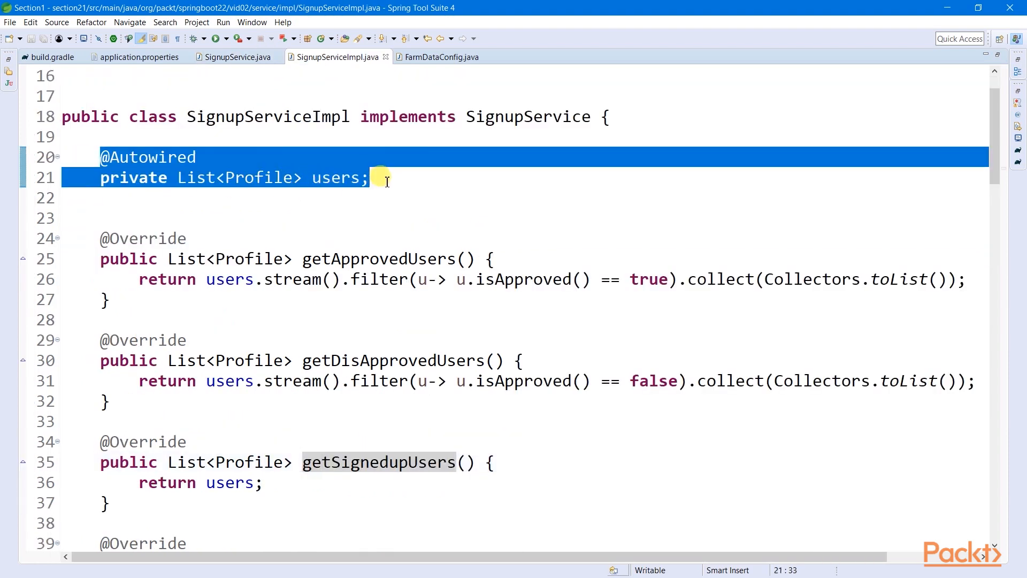
pyautogui.click(441, 57)
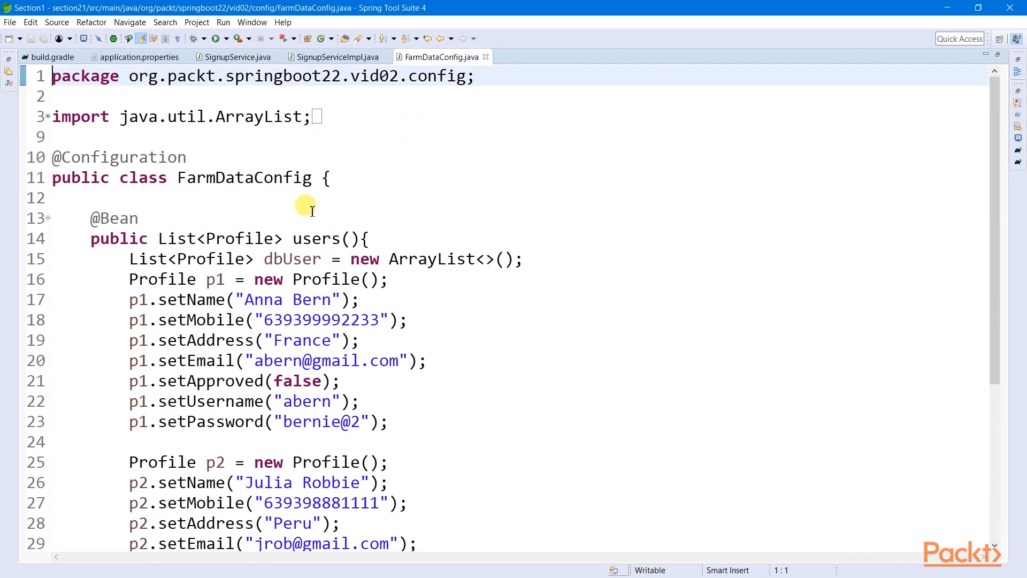
pyautogui.click(337, 57)
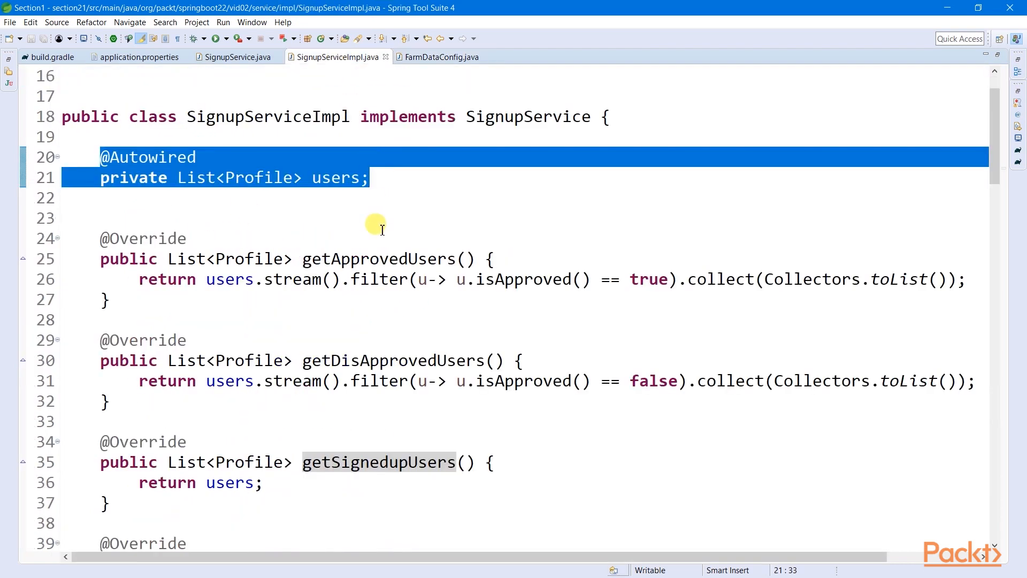
pyautogui.moveTo(348, 279)
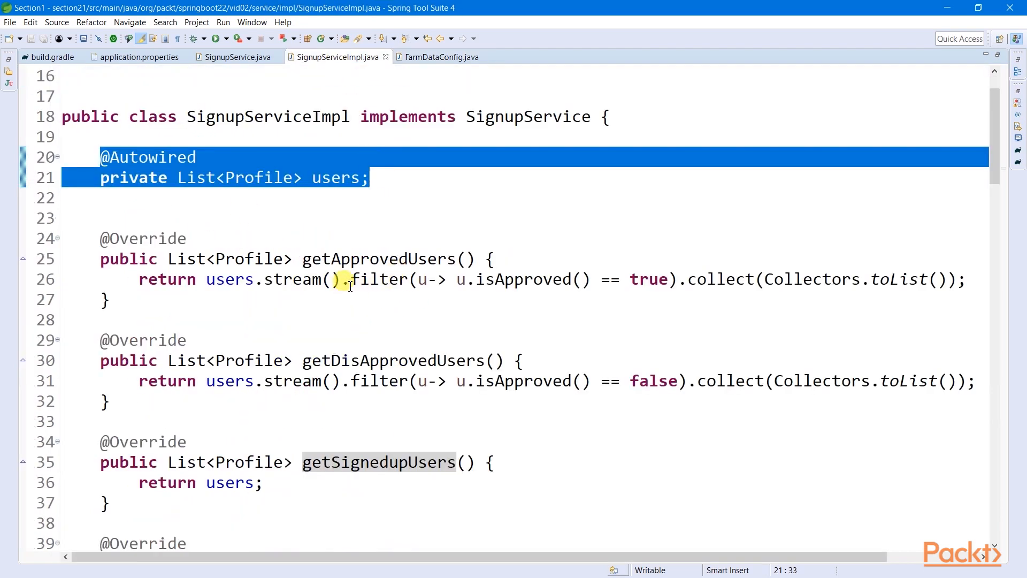
pyautogui.moveTo(601, 280)
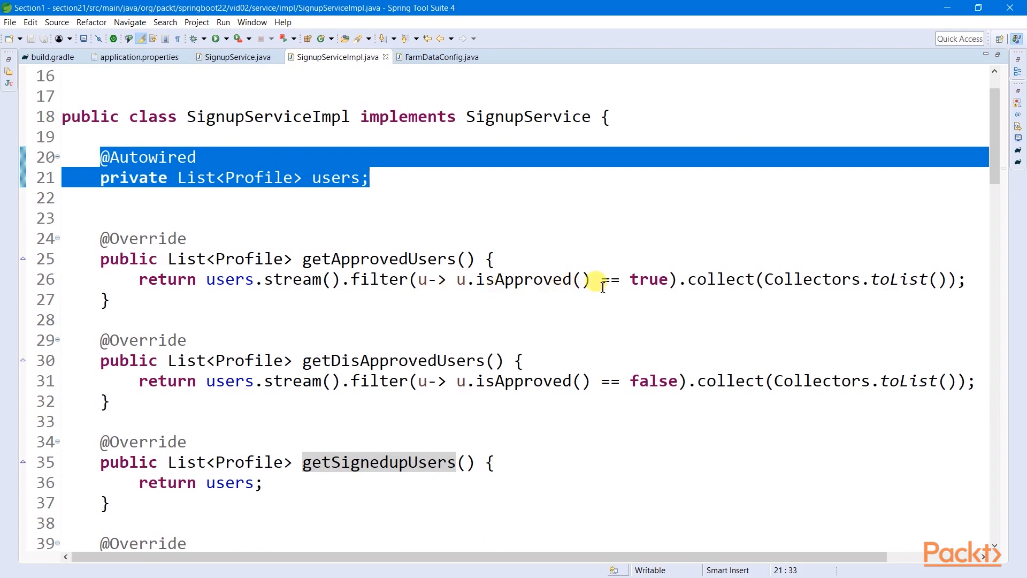
pyautogui.click(540, 300)
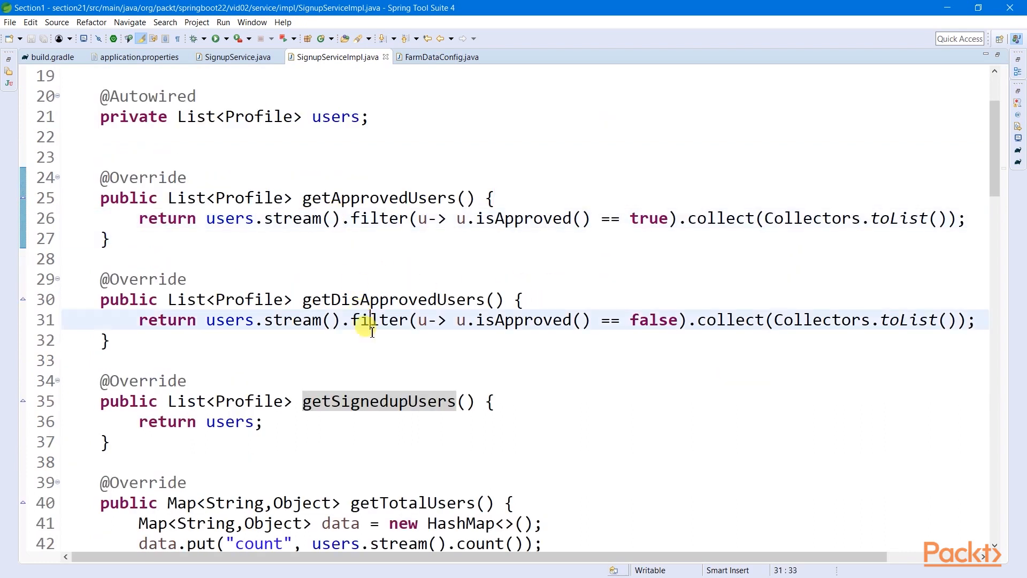
pyautogui.click(362, 300)
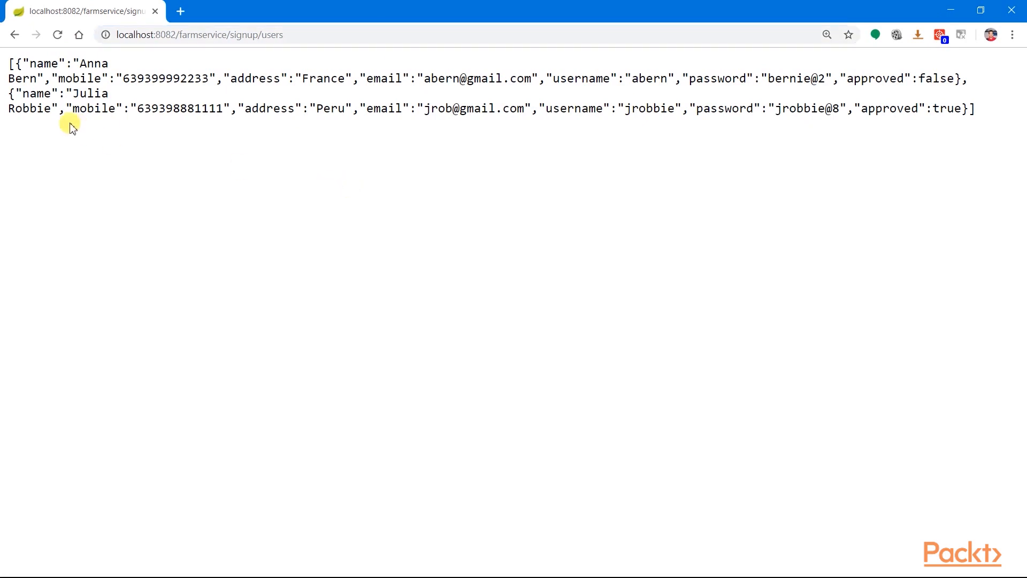
# Inspect the JSON users response in Chrome and return to SignupService.java.
pyautogui.click(321, 35)
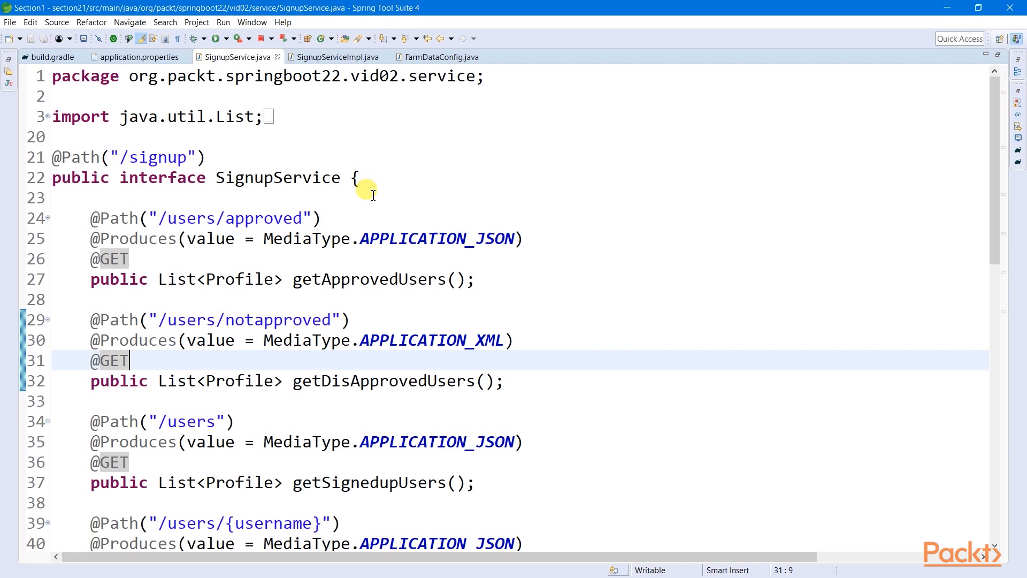
pyautogui.moveTo(303, 381)
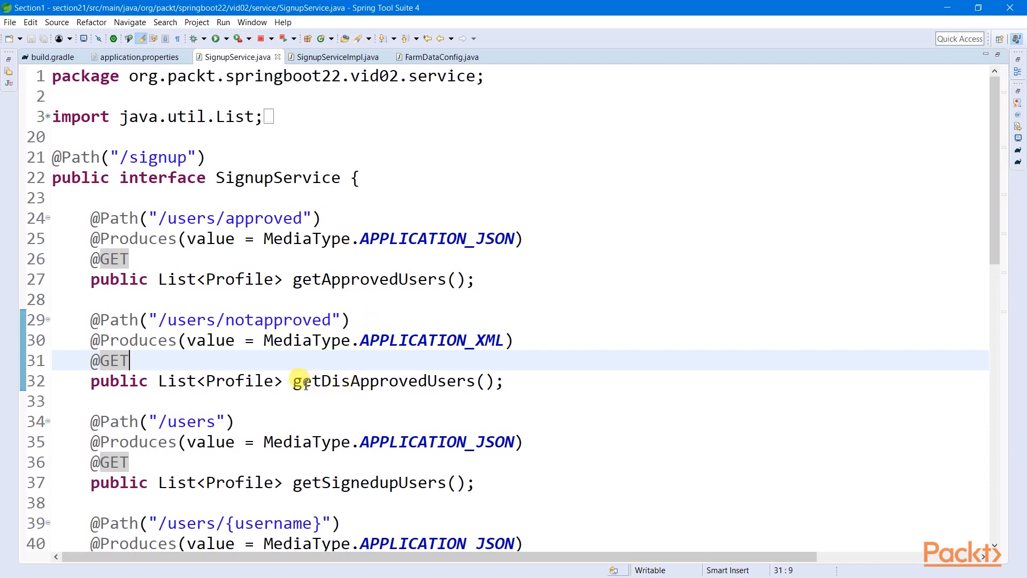
pyautogui.doubleClick(383, 381)
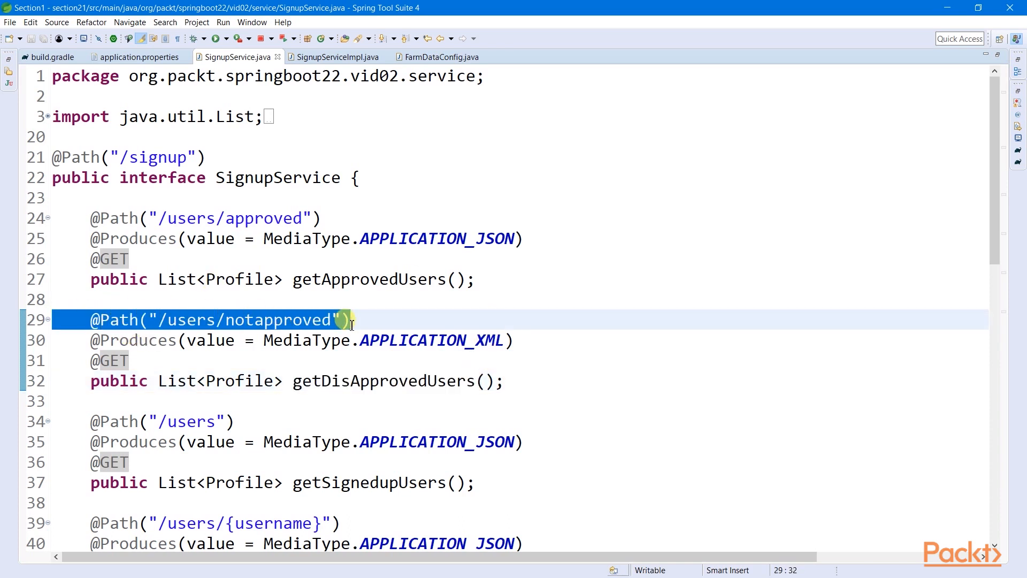
pyautogui.moveTo(386, 340)
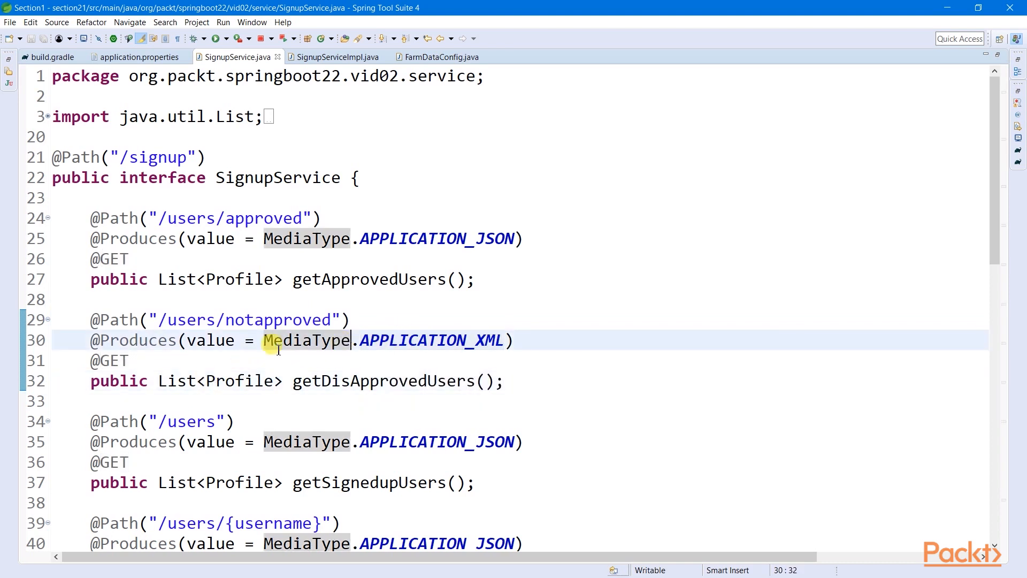
pyautogui.moveTo(263, 340); pyautogui.dragTo(506, 340)
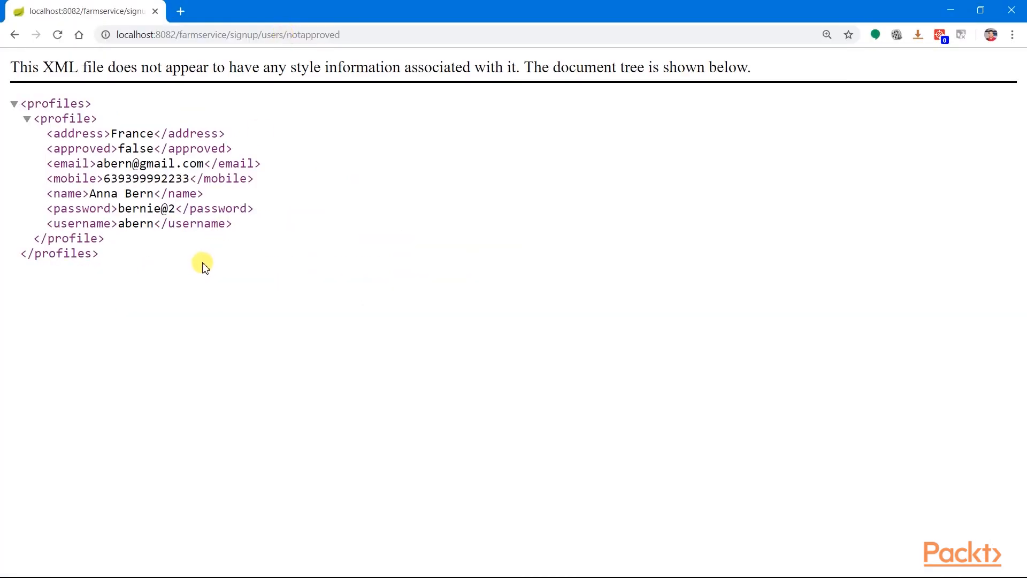
# Look over Anna Bern's unapproved profile in Chrome's XML tree and return to SignupService.java.
pyautogui.moveTo(203, 268); pyautogui.dragTo(148, 247)
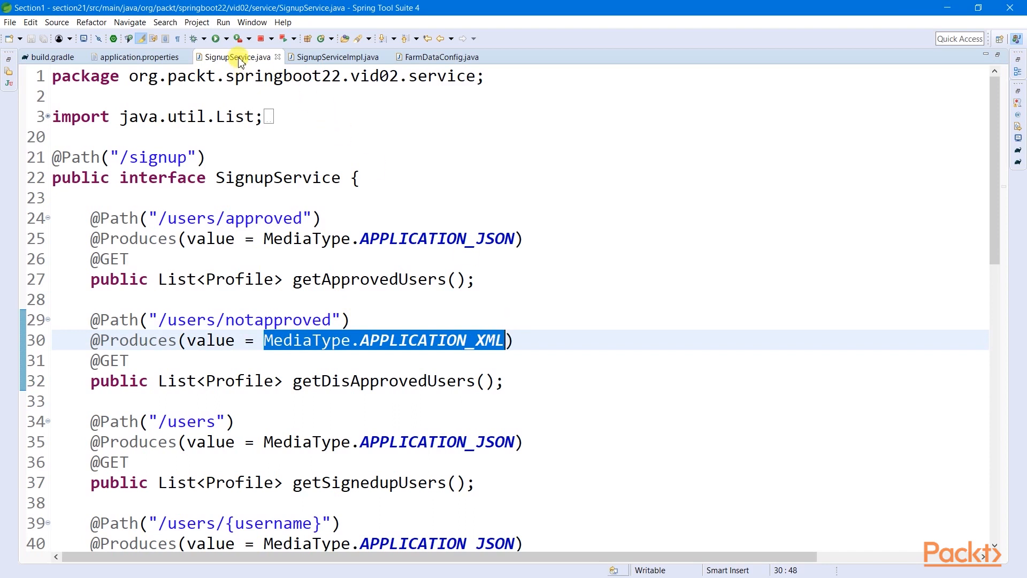
pyautogui.click(693, 57)
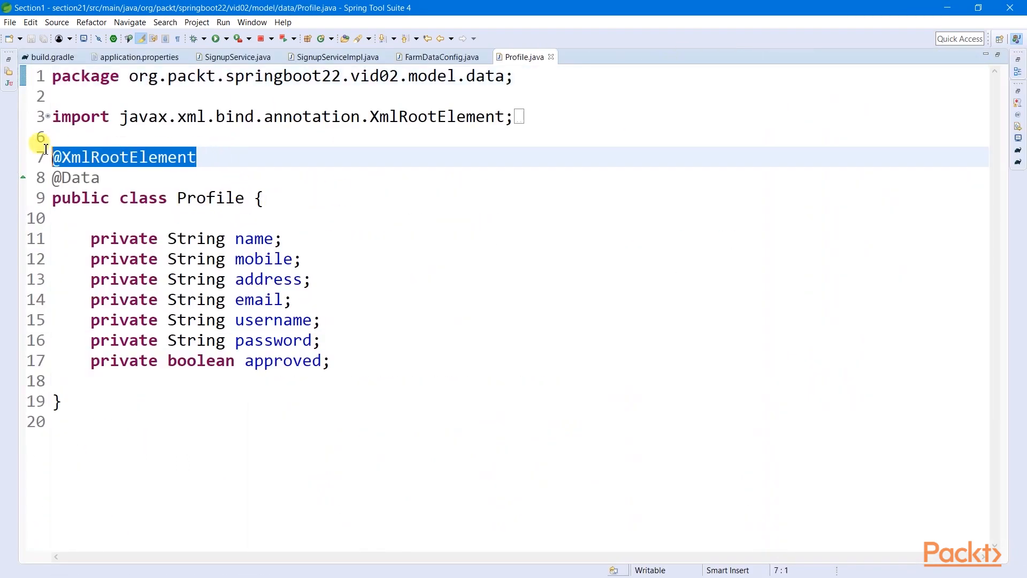
pyautogui.click(238, 57)
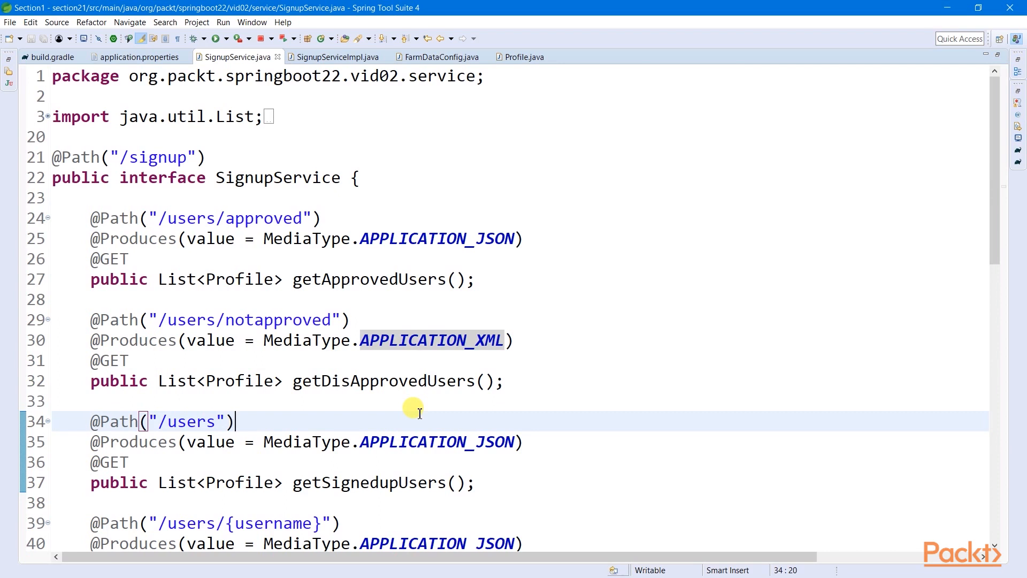
pyautogui.scroll(-3)
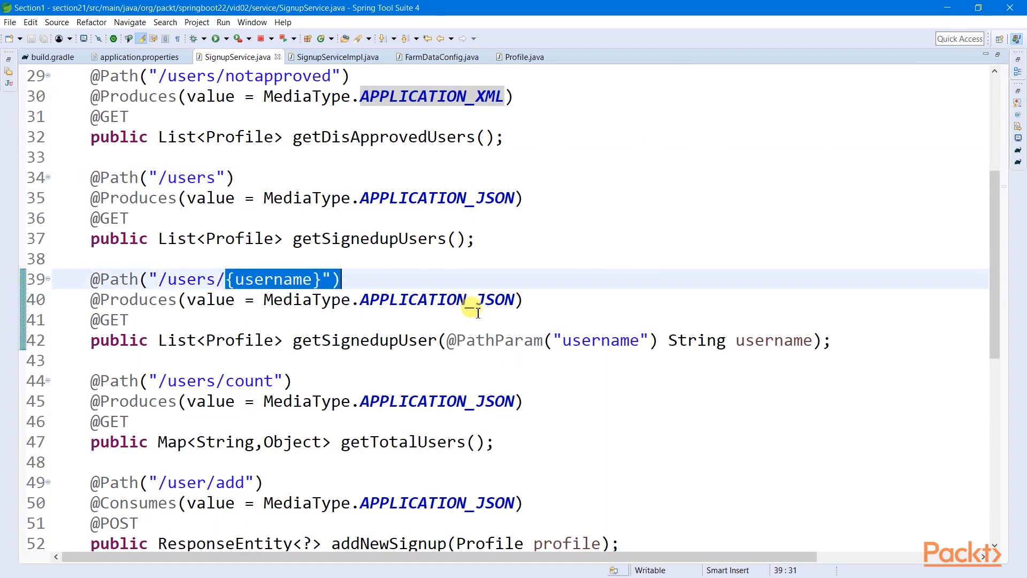
pyautogui.doubleClick(490, 340)
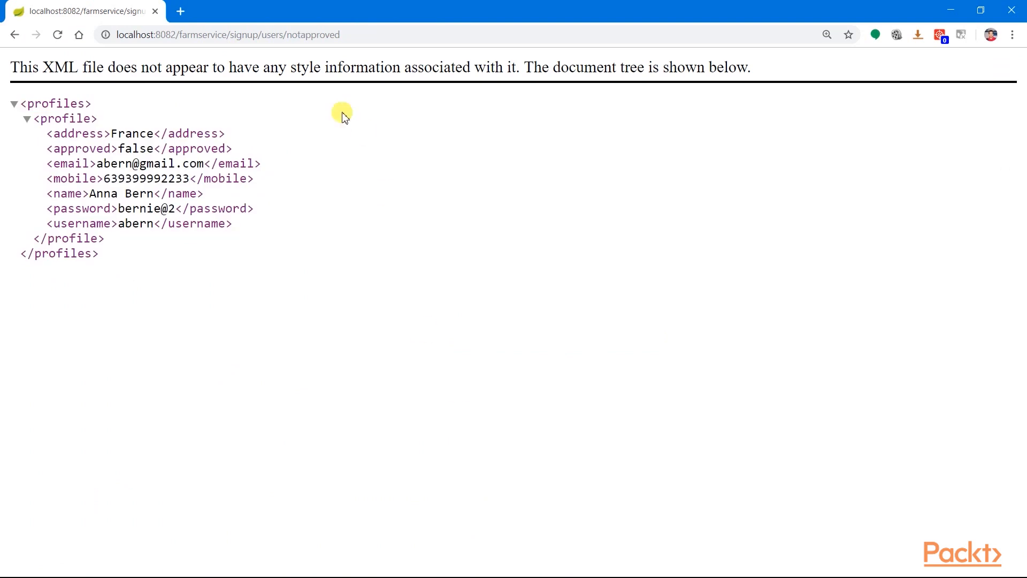
pyautogui.doubleClick(307, 34)
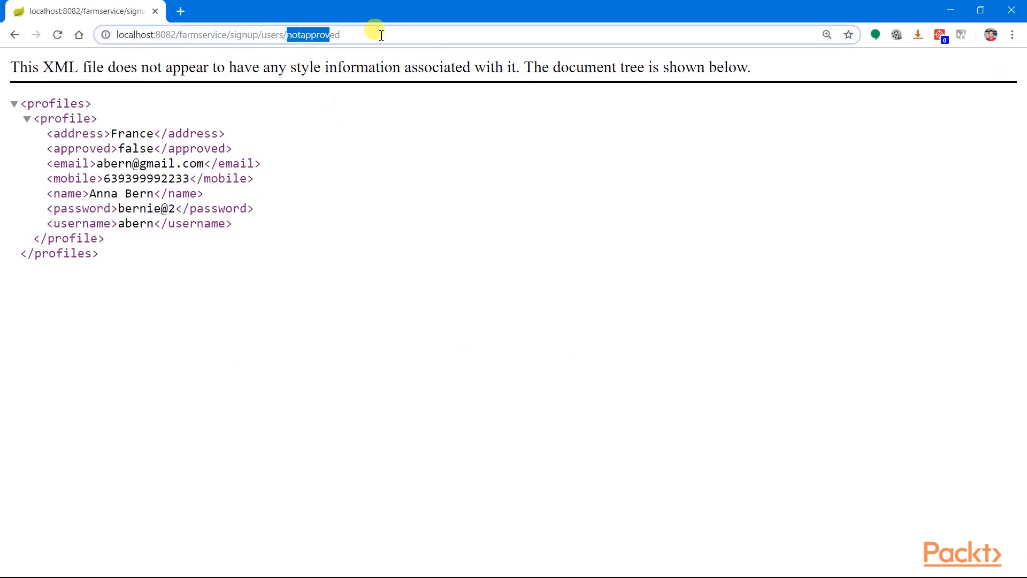
pyautogui.write('jrobbi')
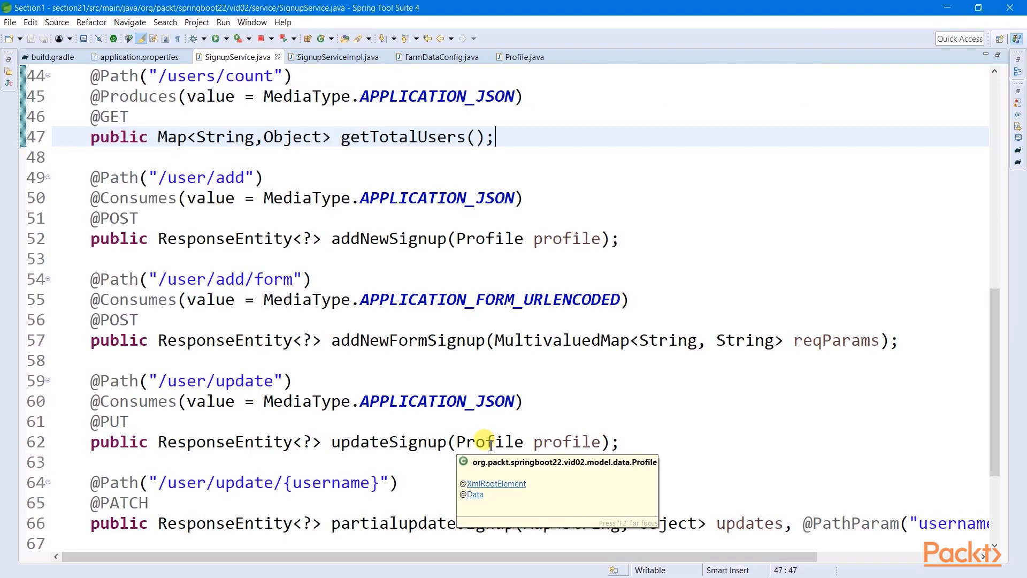
pyautogui.scroll(-3)
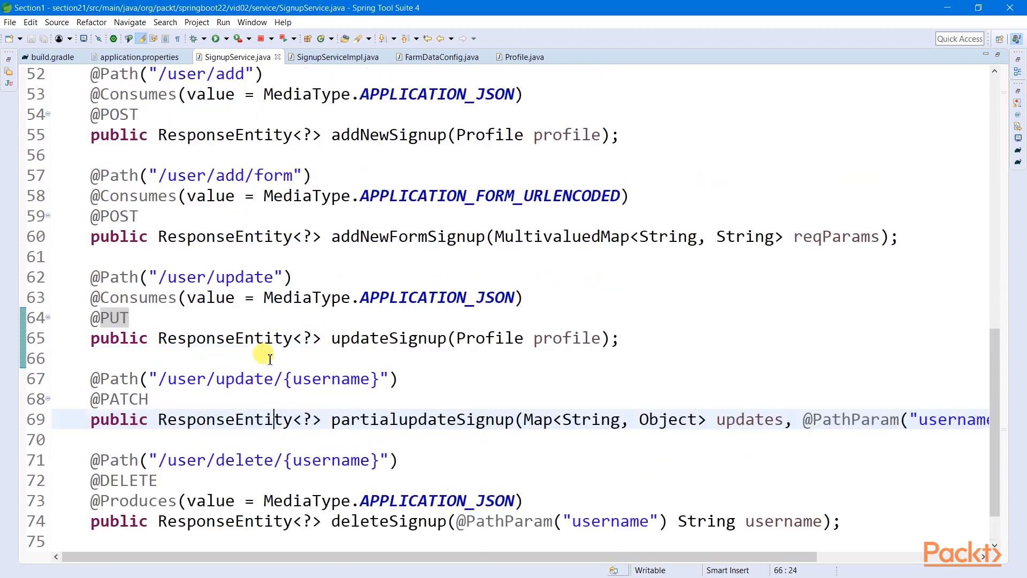
pyautogui.scroll(-3)
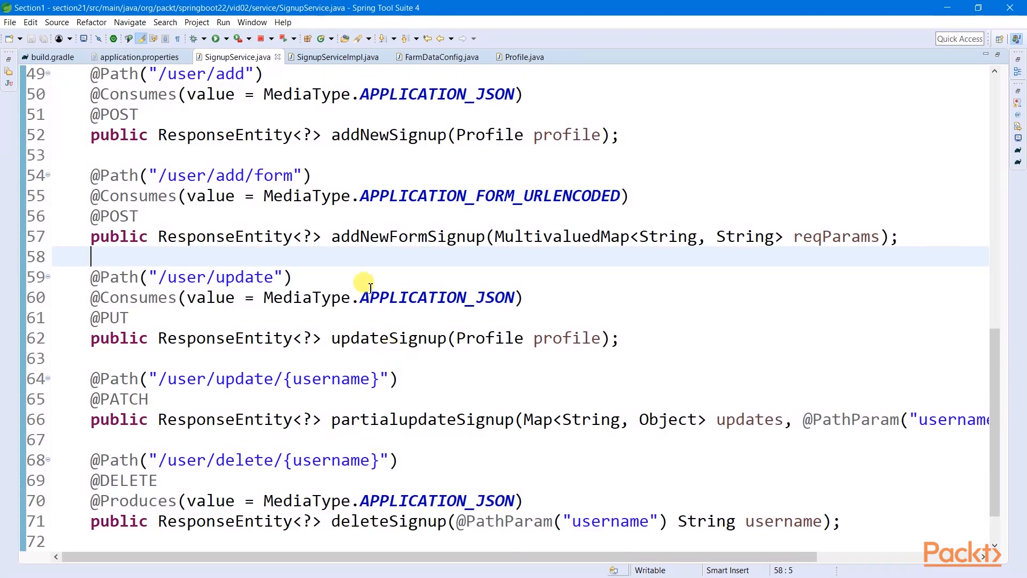
pyautogui.doubleClick(115, 174)
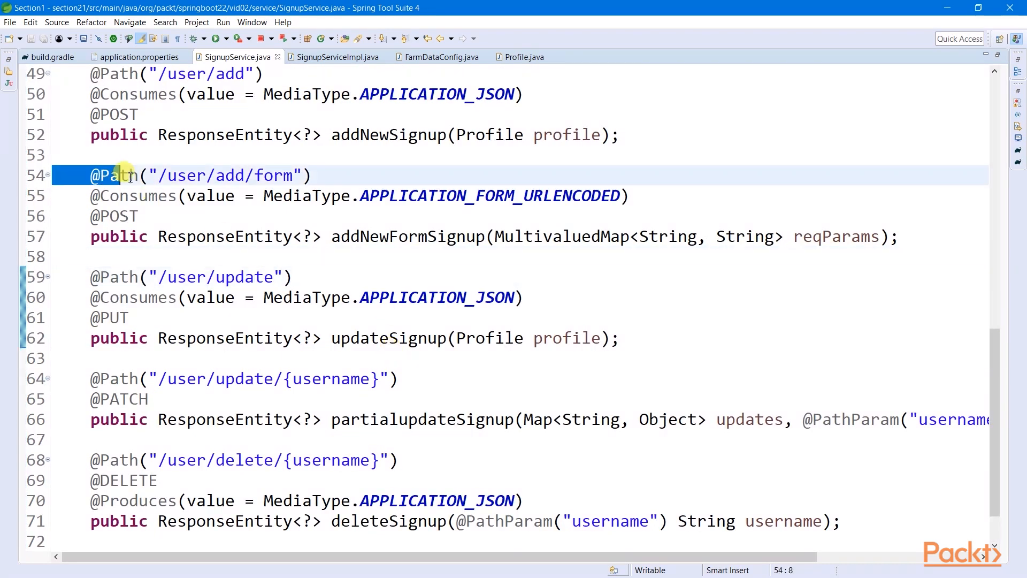
pyautogui.moveTo(118, 174); pyautogui.dragTo(930, 257)
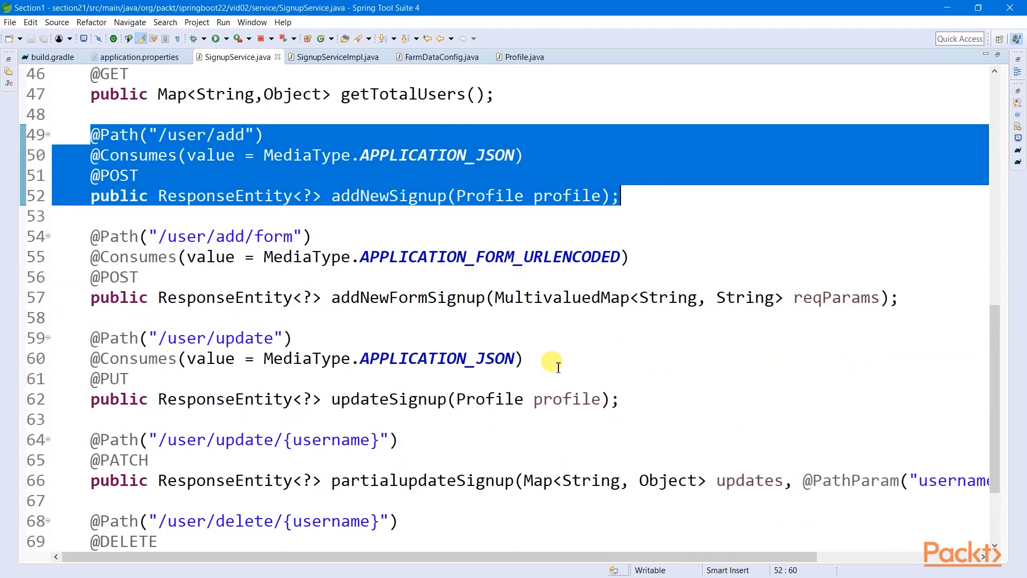
pyautogui.scroll(-3)
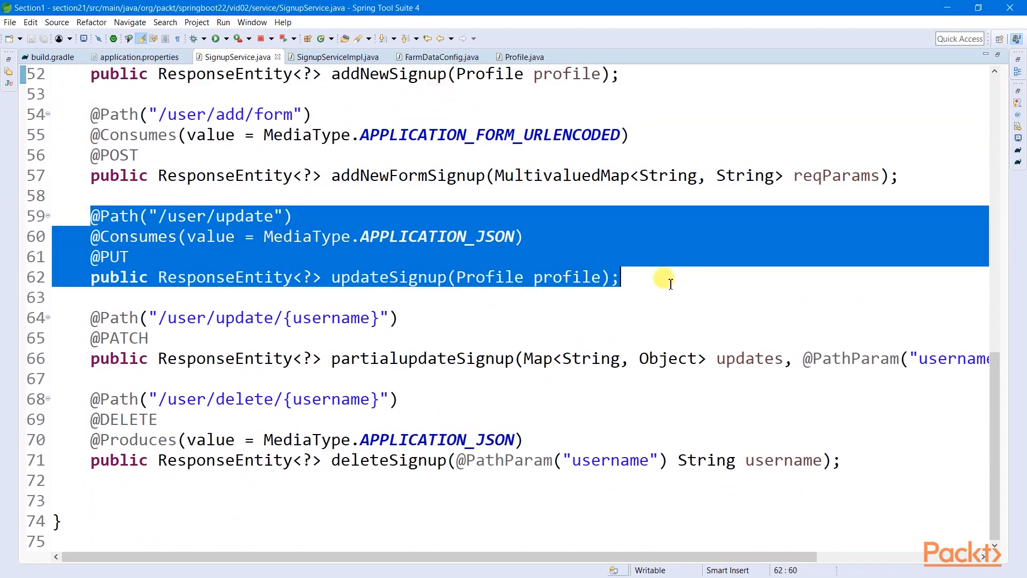
pyautogui.click(99, 399)
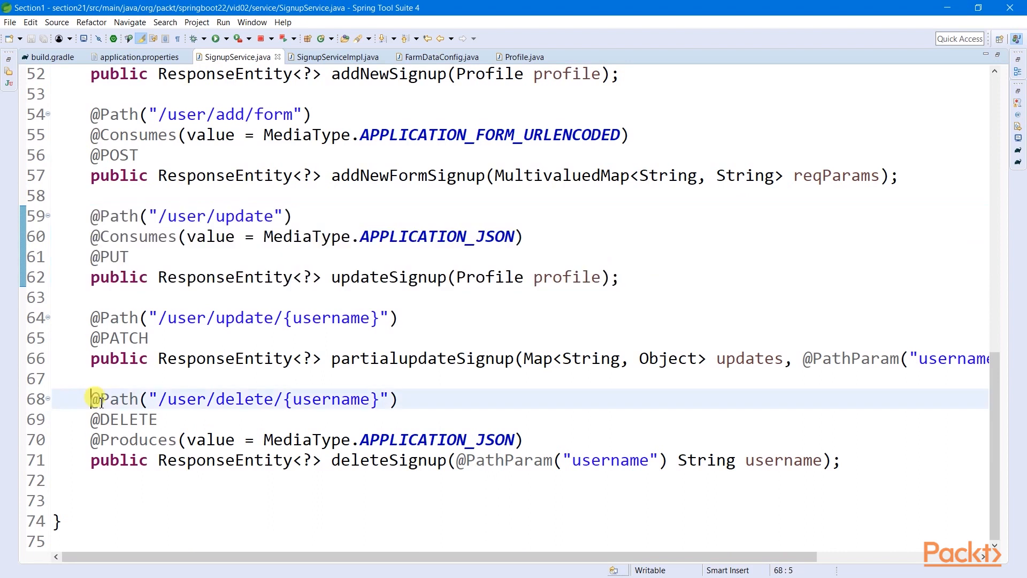
pyautogui.moveTo(91, 399); pyautogui.dragTo(841, 460)
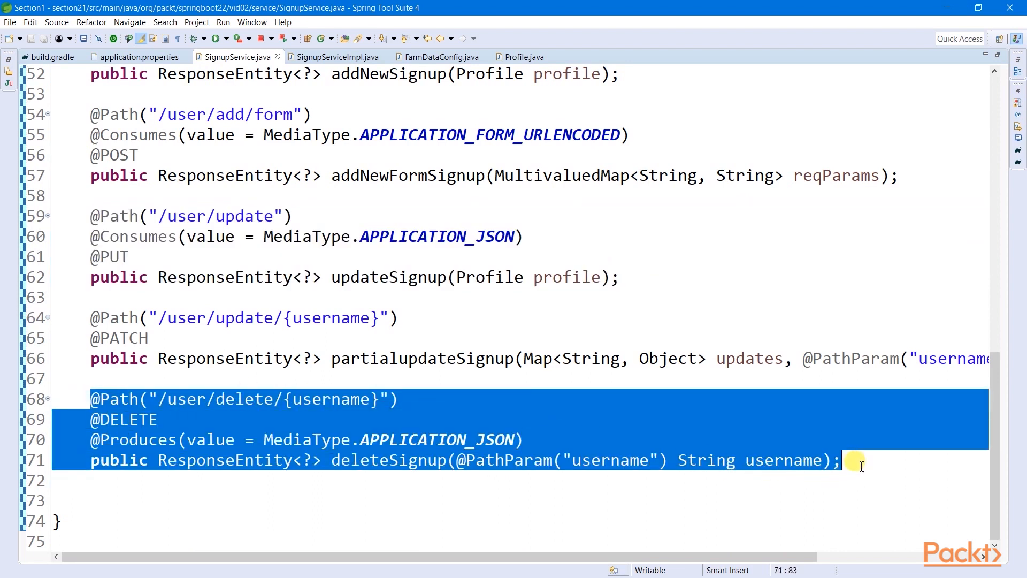